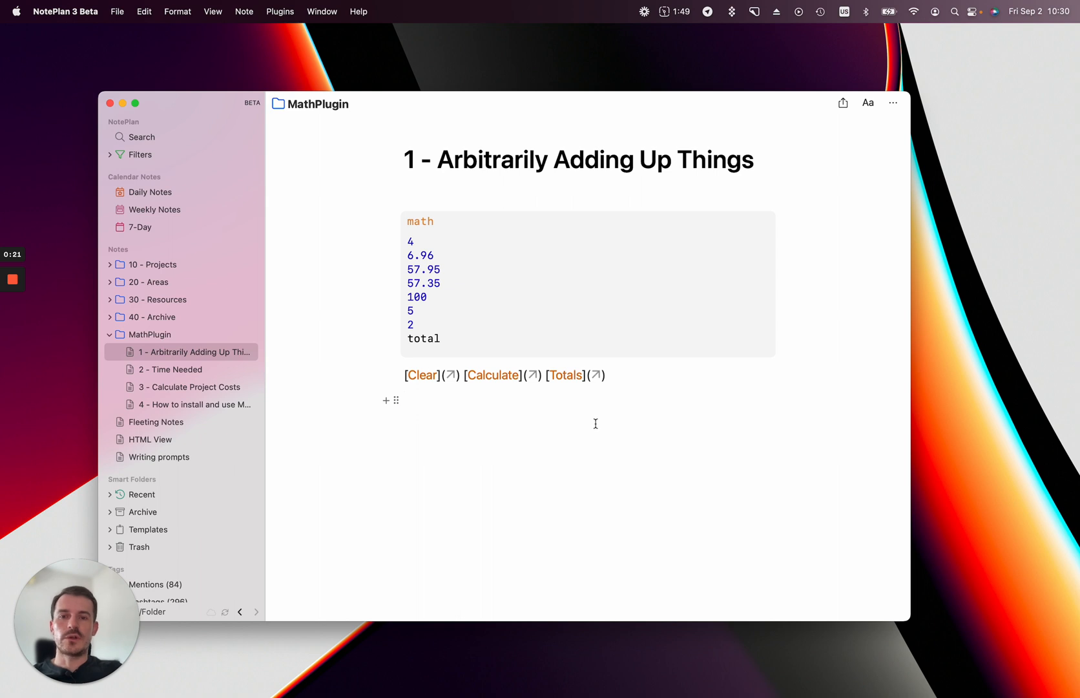
pyautogui.moveTo(533, 276)
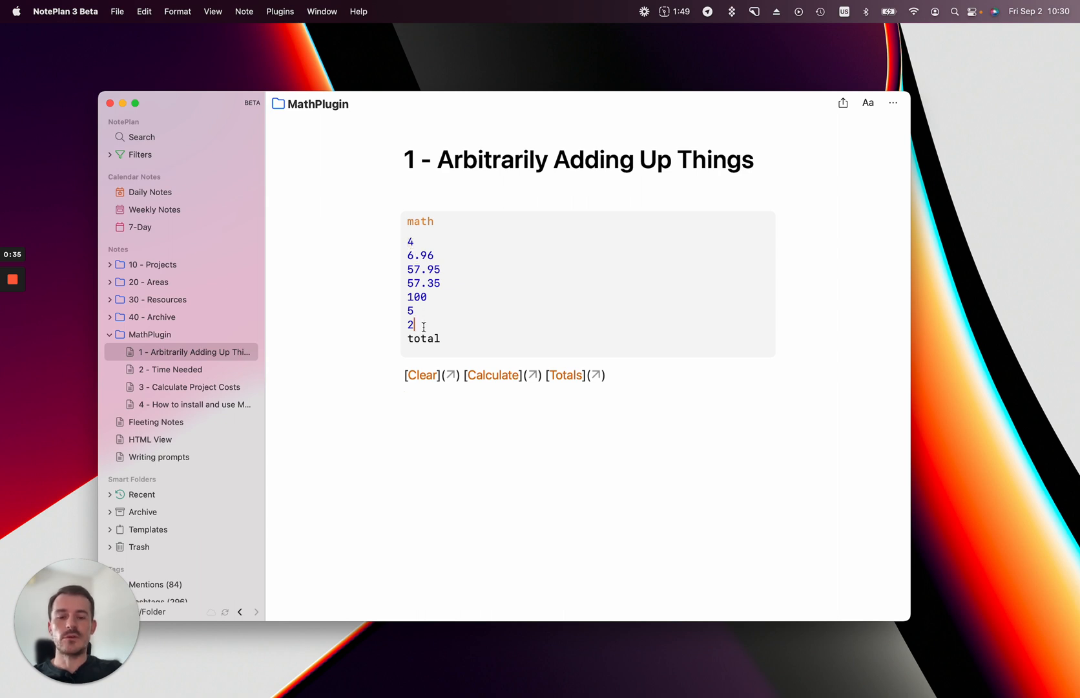
# Step: Edit the adding-up math block so the fourth value reads 55.35 and a new 43 line precedes total
pyautogui.write('43')
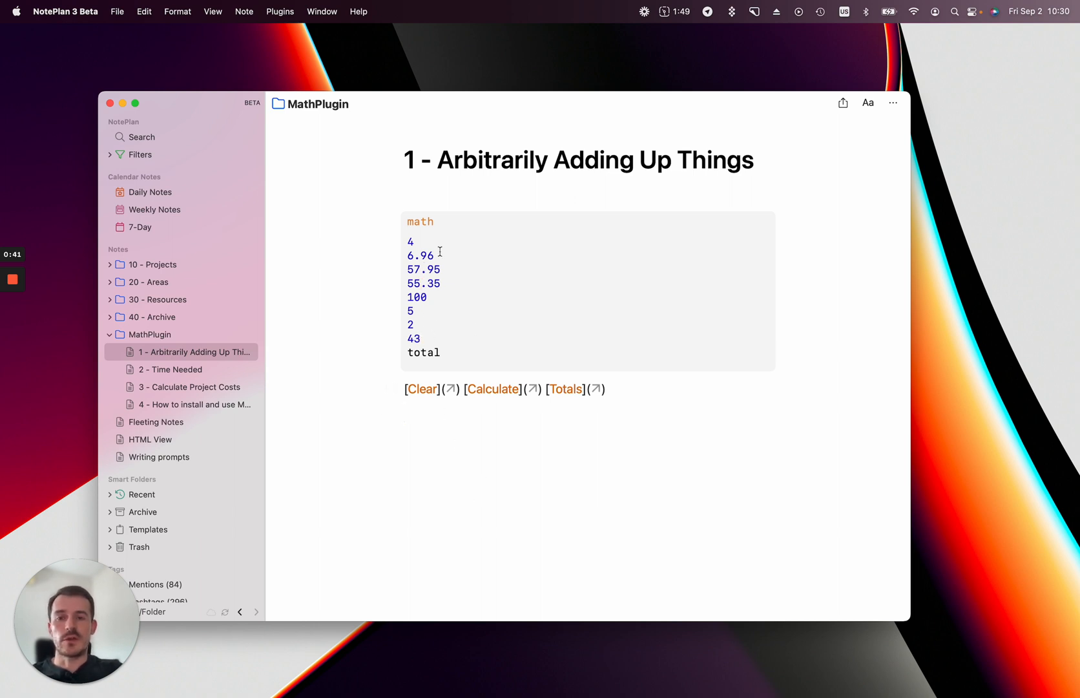
pyautogui.click(486, 413)
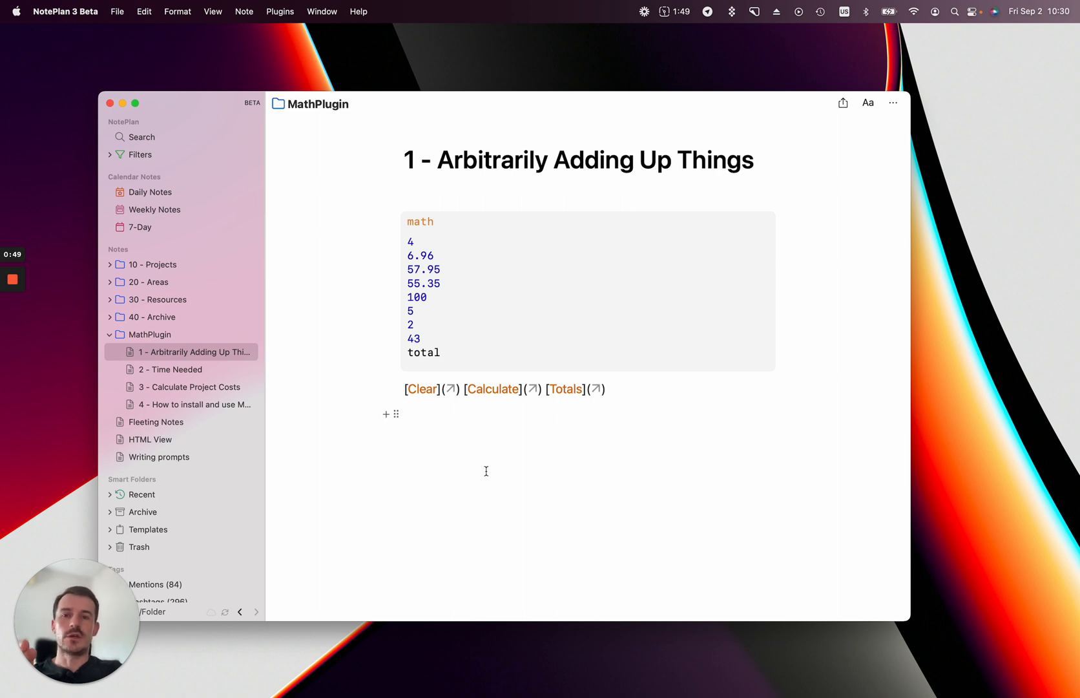
pyautogui.moveTo(410, 248); pyautogui.dragTo(428, 338)
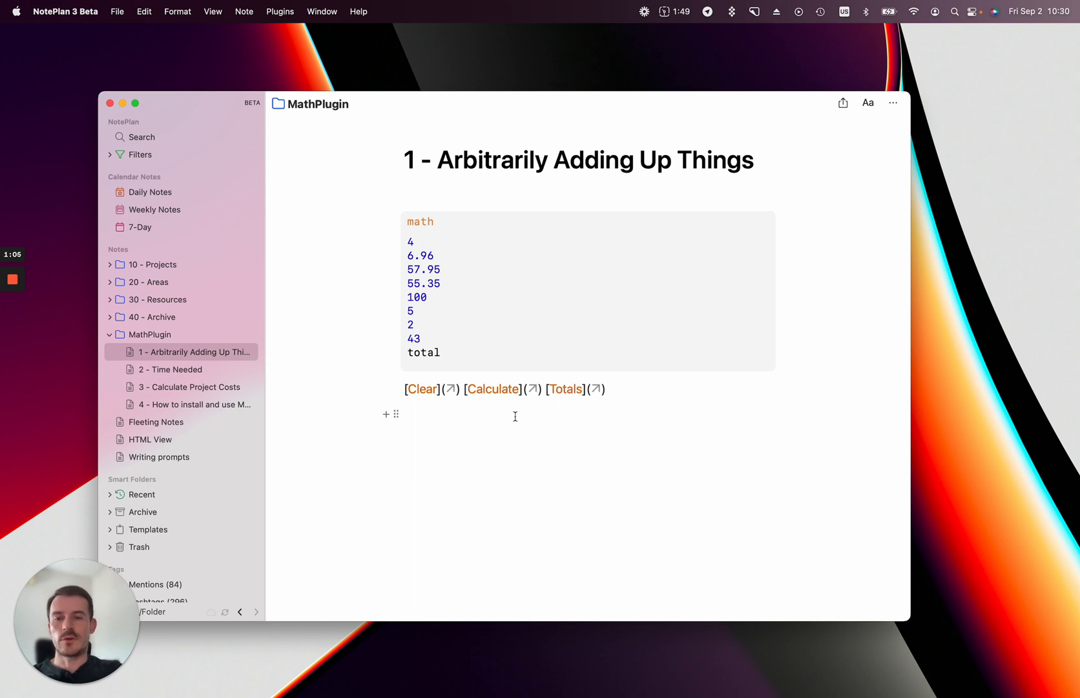
pyautogui.click(411, 242)
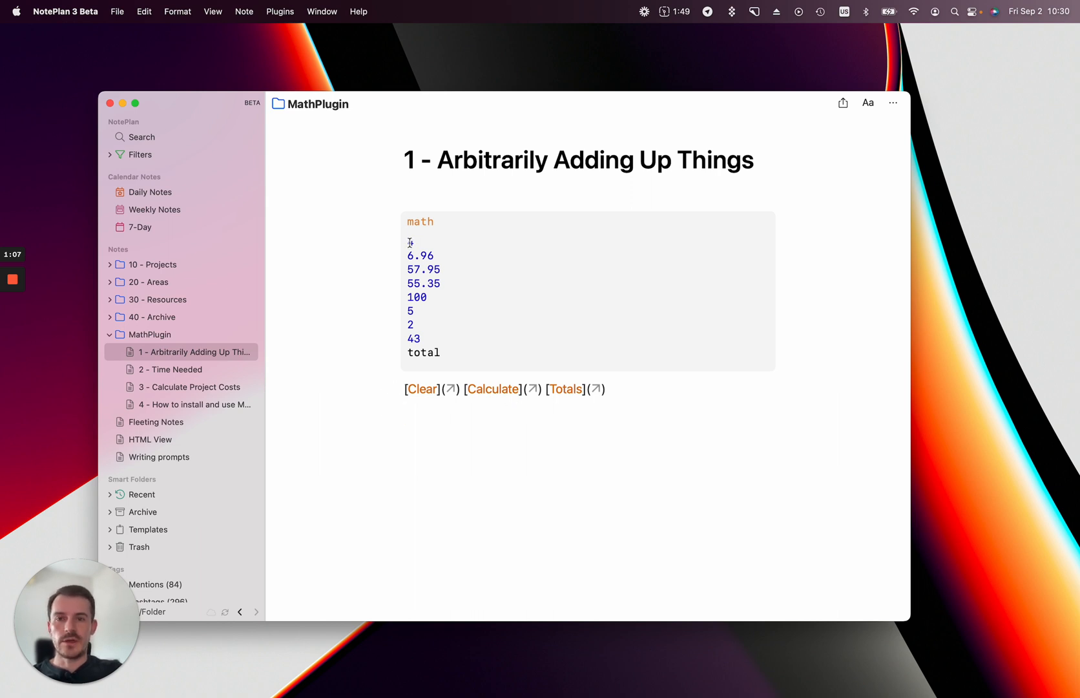
pyautogui.write('4')
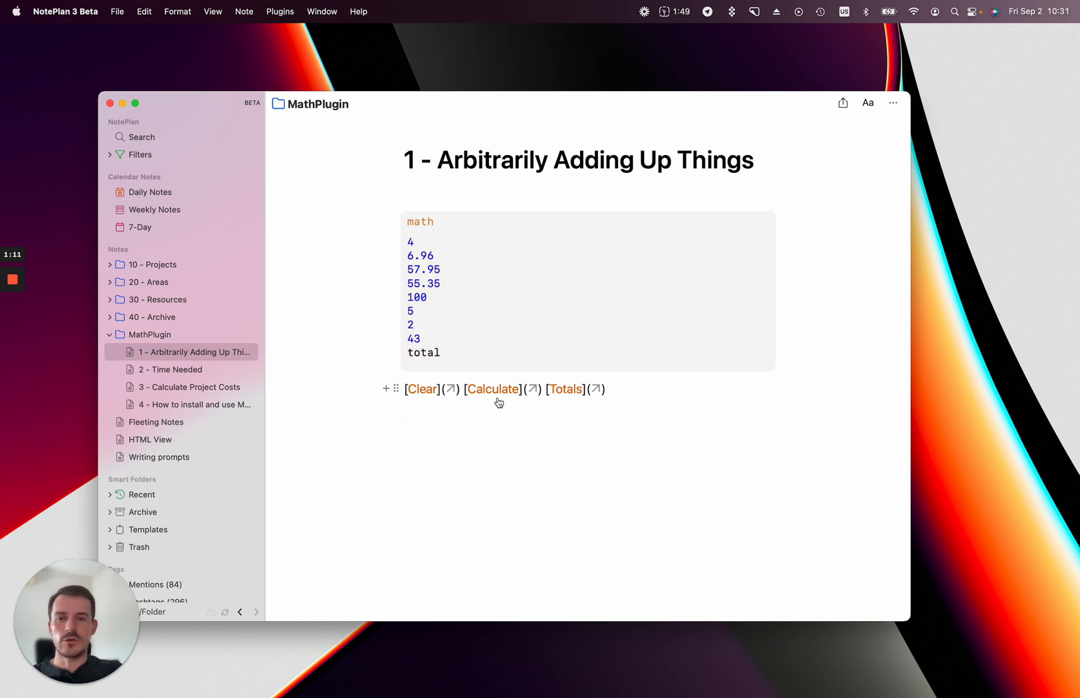
pyautogui.click(493, 389)
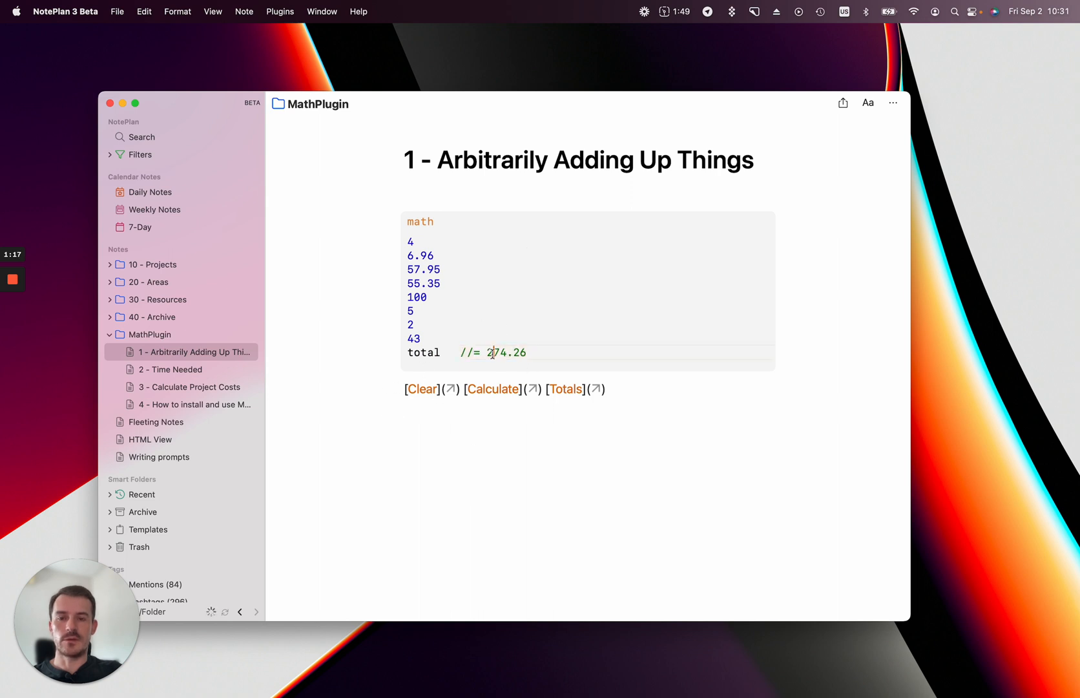
pyautogui.click(434, 404)
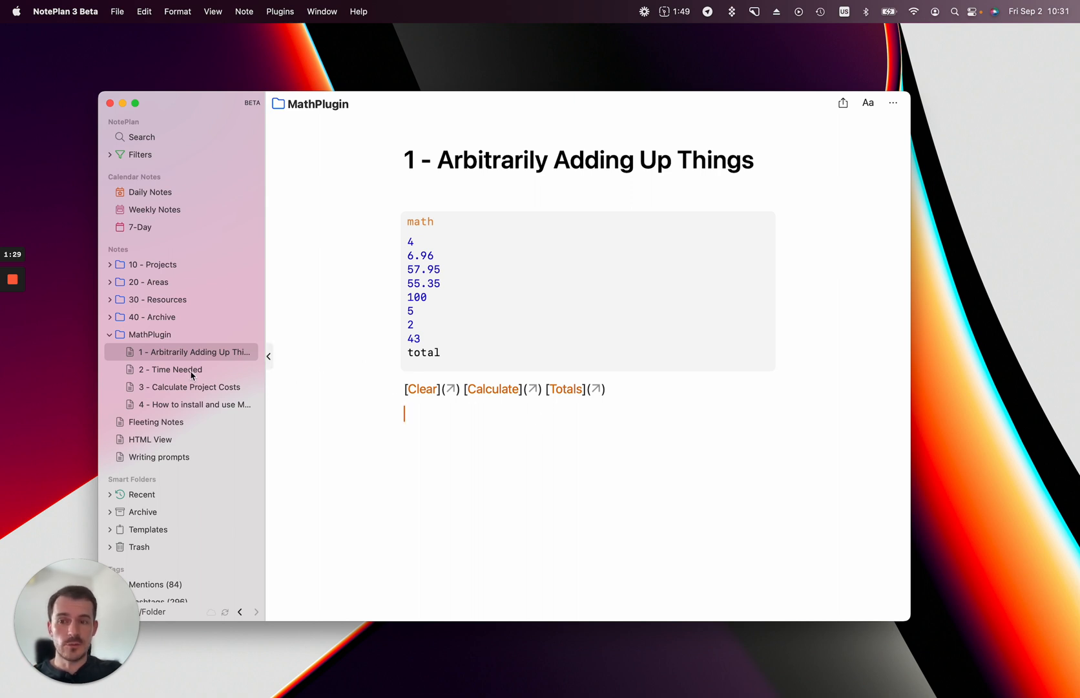
# Step: In the Time Needed note, calculate the math block and keep only the 5.5 hr total
pyautogui.click(169, 369)
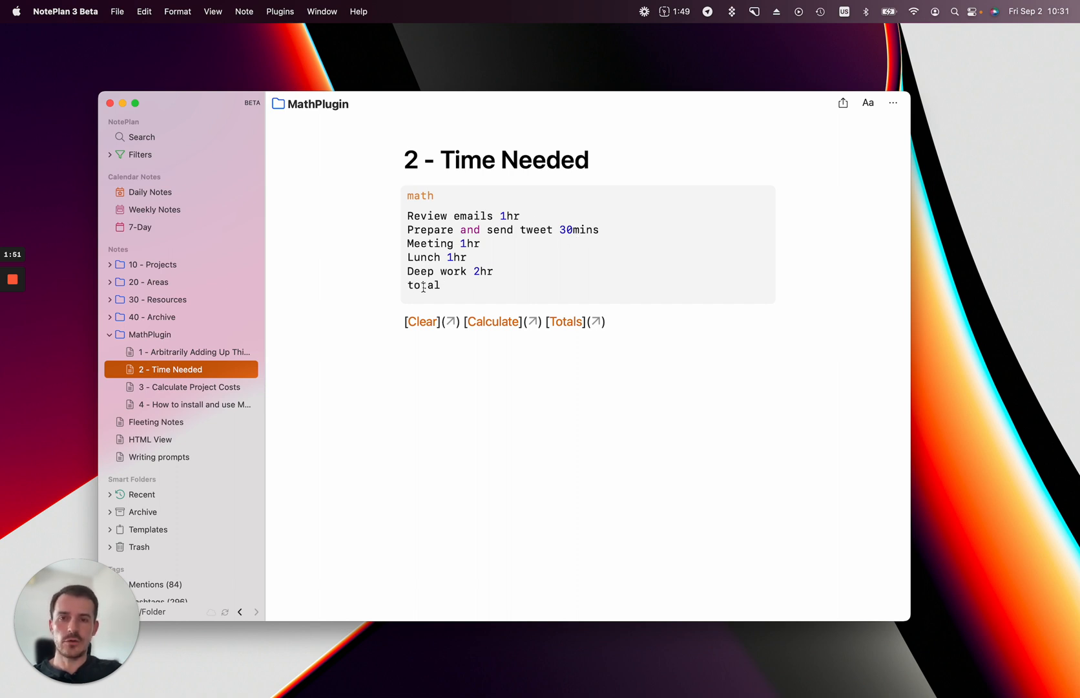
pyautogui.click(494, 321)
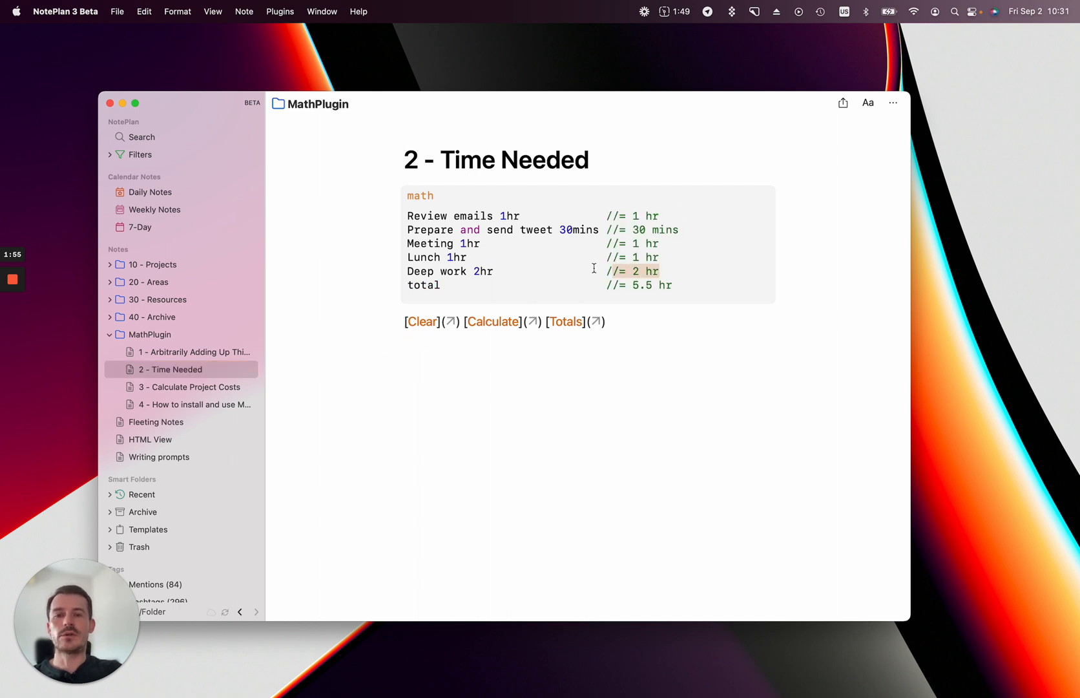
pyautogui.moveTo(441, 243); pyautogui.dragTo(647, 270)
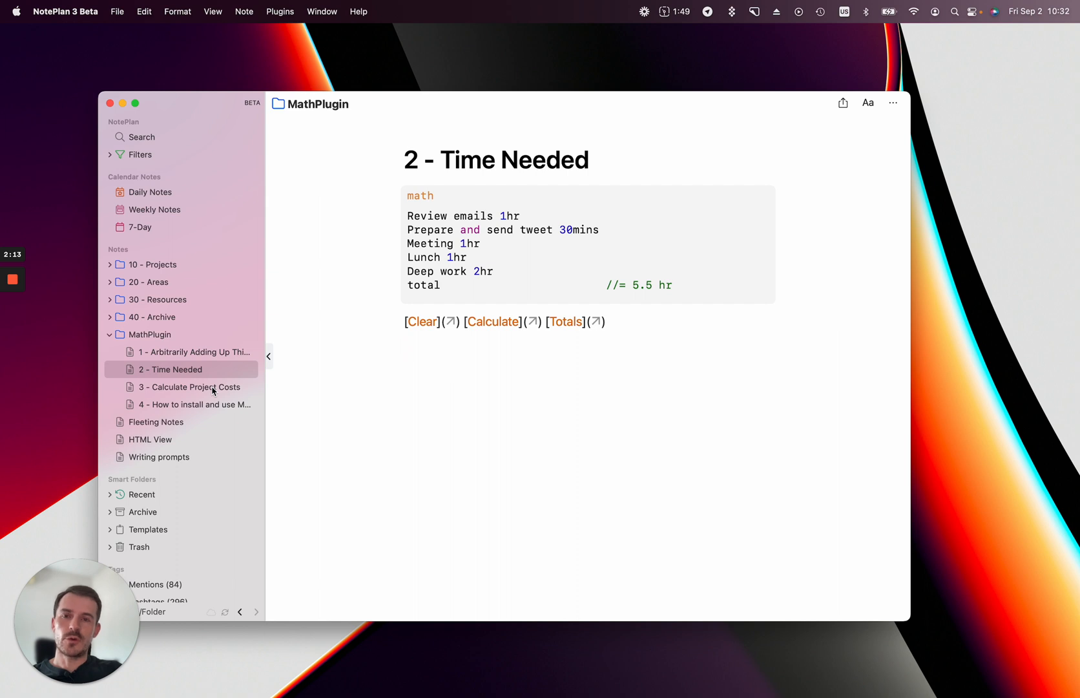
# Step: In Calculate Project Costs, compute the people and supplies block line by line to a projectTotal of 1235
pyautogui.click(191, 386)
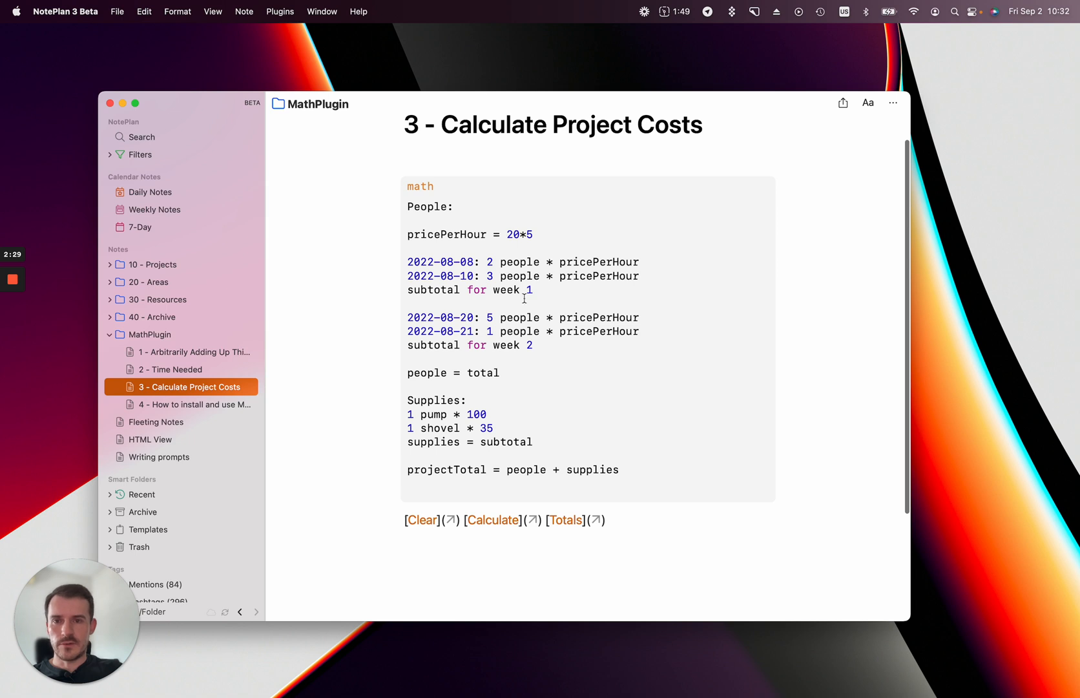
pyautogui.doubleClick(443, 262)
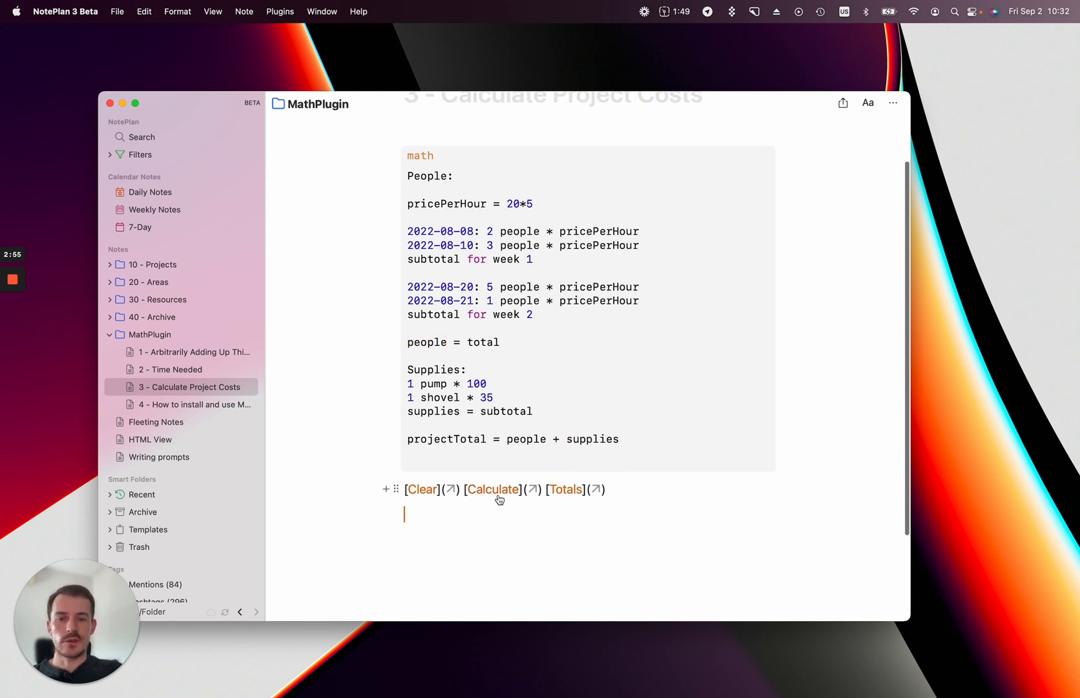
pyautogui.click(493, 488)
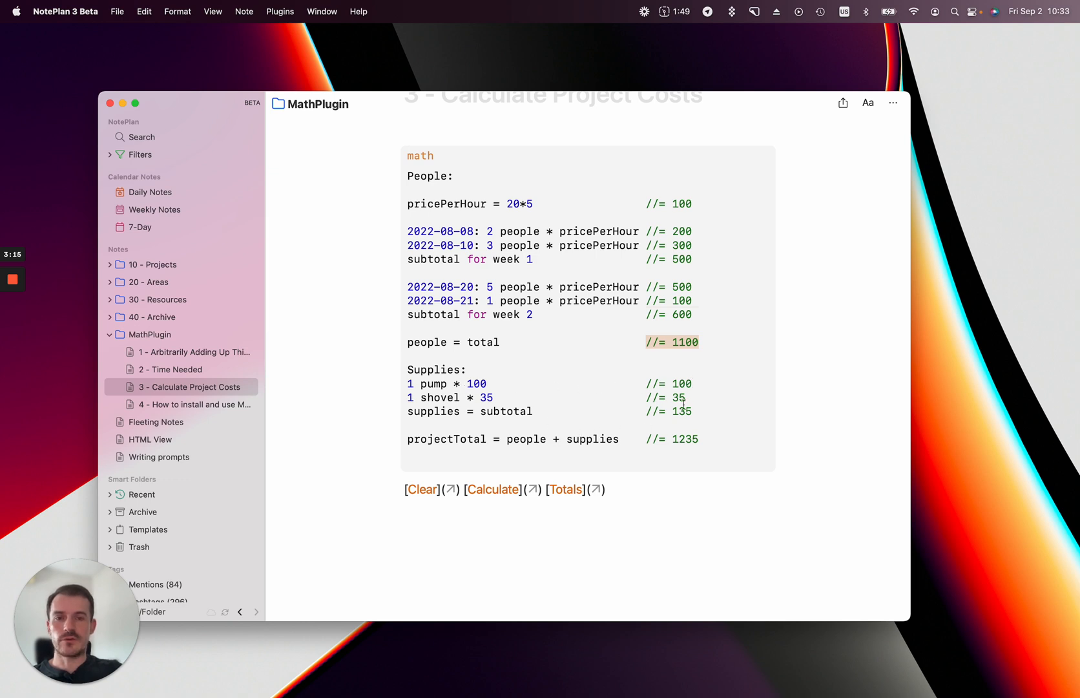
pyautogui.moveTo(698, 446)
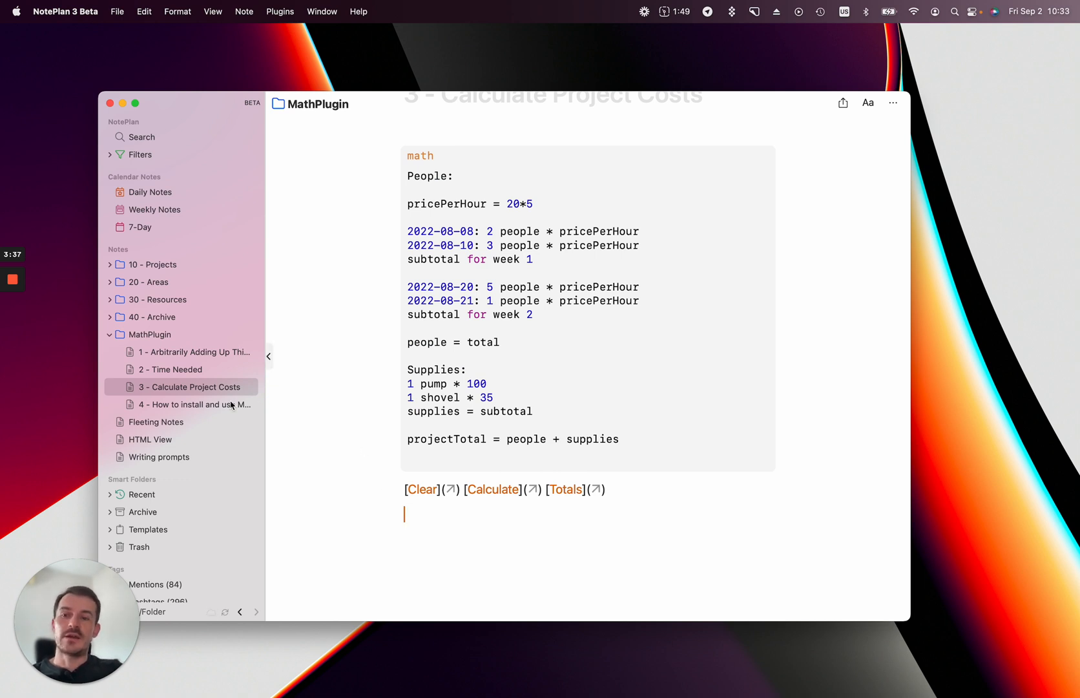
# Step: Show the How to install and use MathSolver note, then bring up the plugins preferences
pyautogui.click(195, 405)
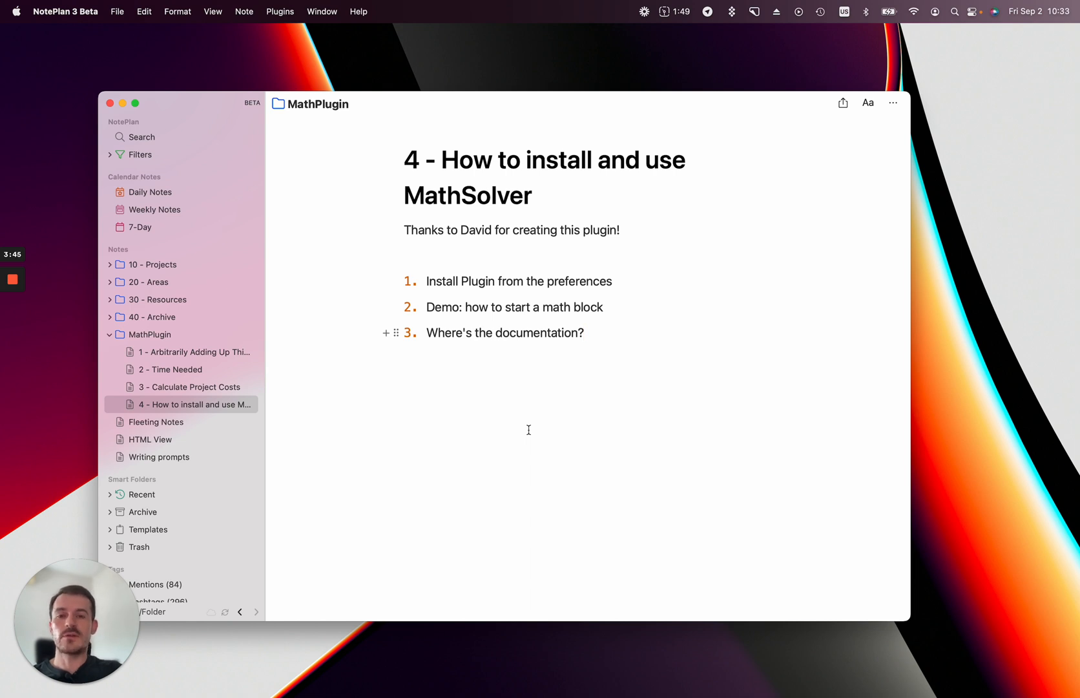
pyautogui.moveTo(529, 436)
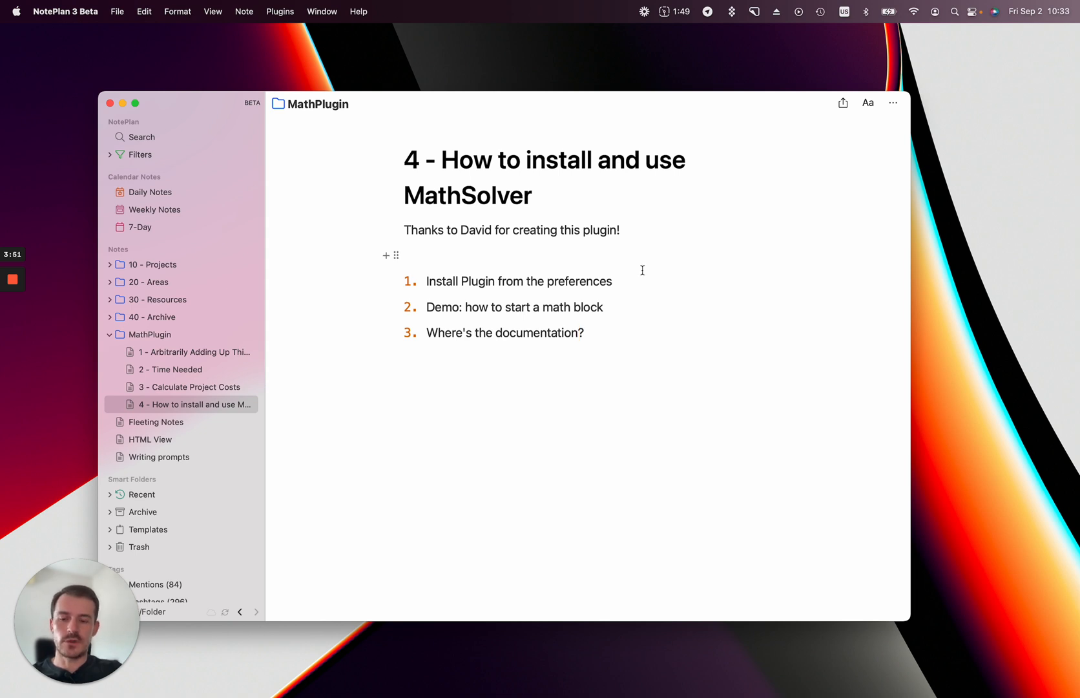
pyautogui.click(279, 11)
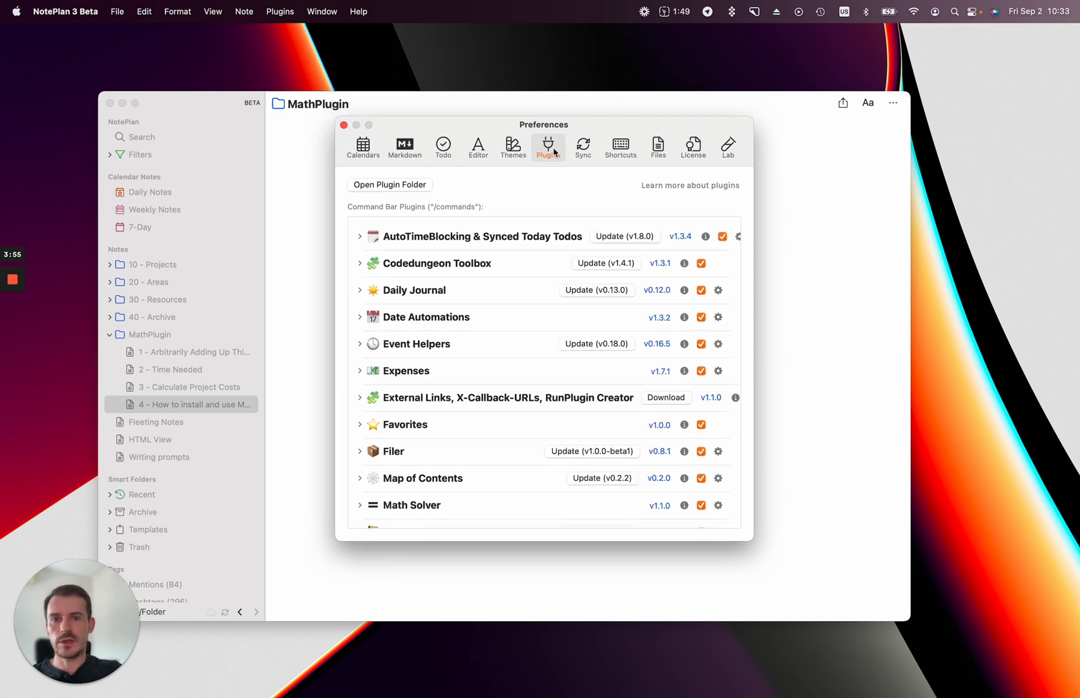
pyautogui.moveTo(651, 437)
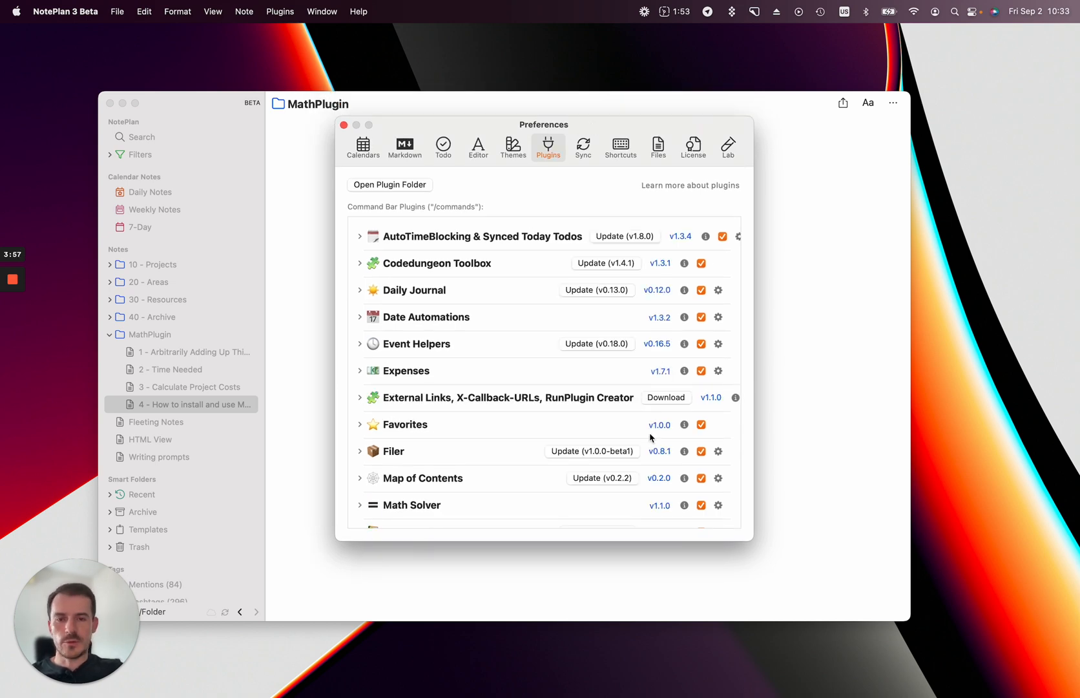
# Step: Expand the Math Solver plugin to review its commands, then close Preferences back to note 4
pyautogui.scroll(-3)
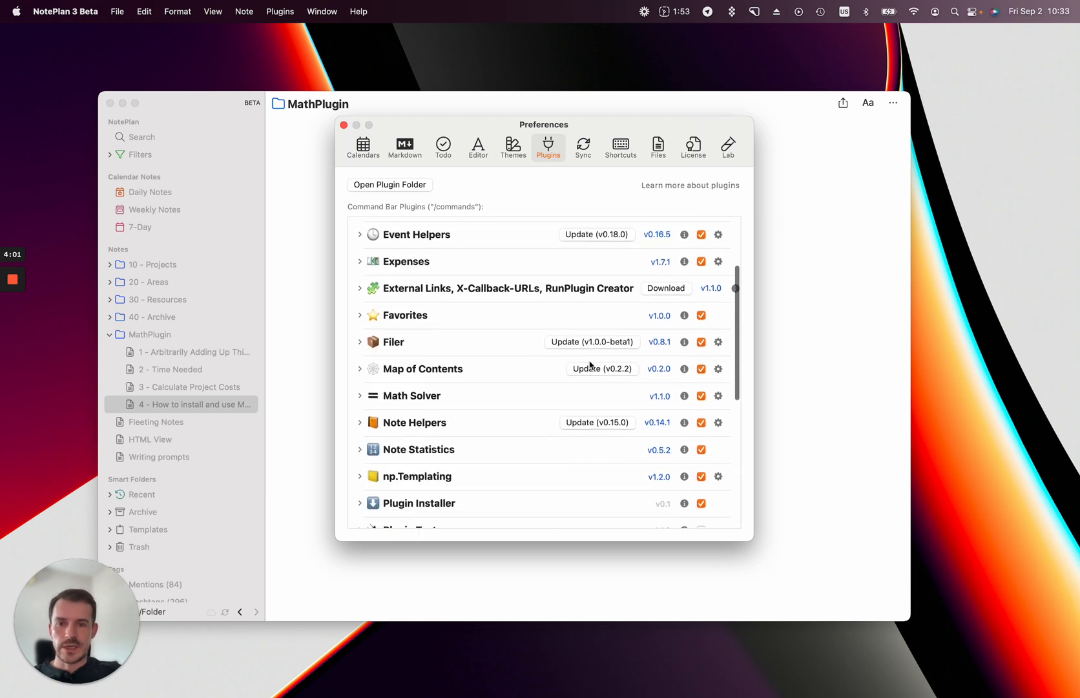
pyautogui.scroll(-3)
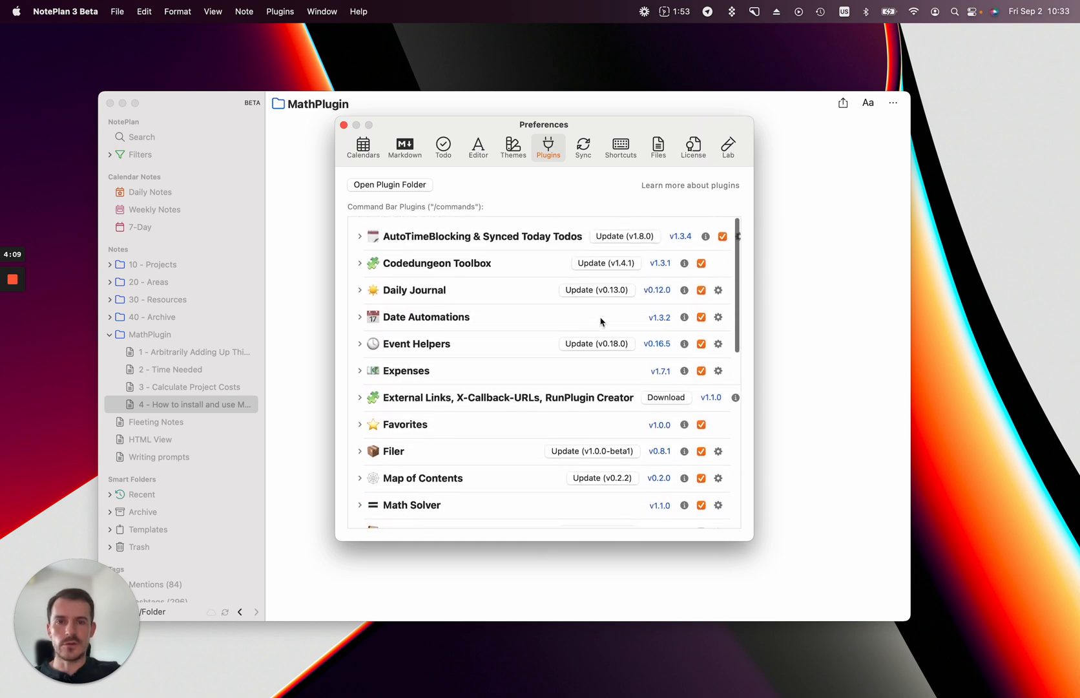
pyautogui.scroll(-3)
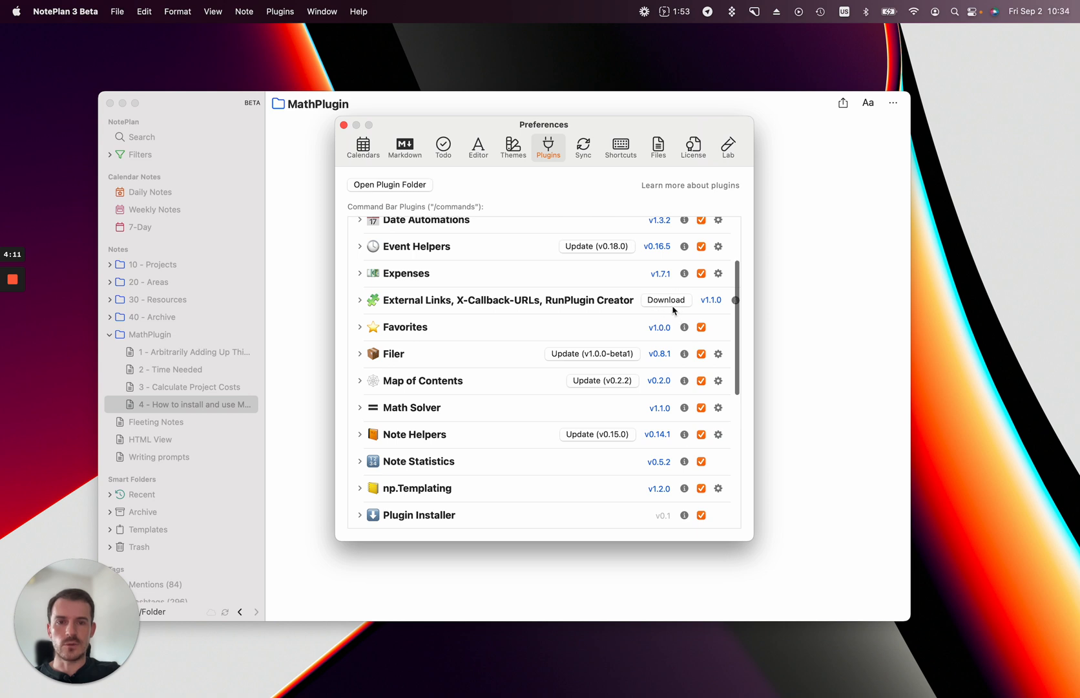
pyautogui.scroll(-3)
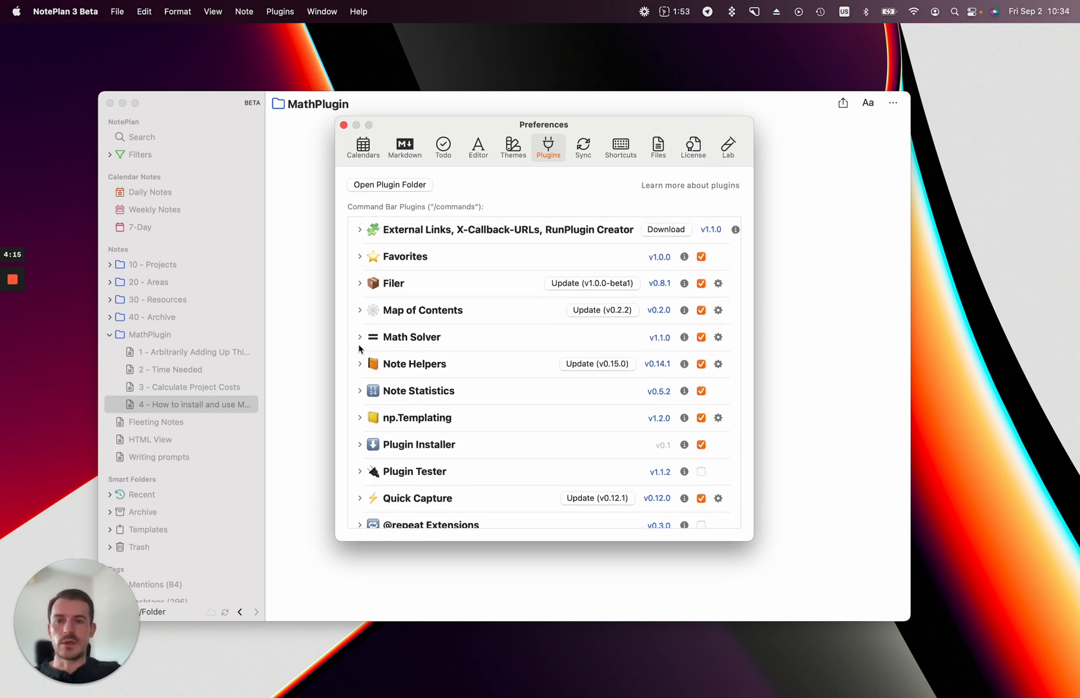
pyautogui.click(359, 337)
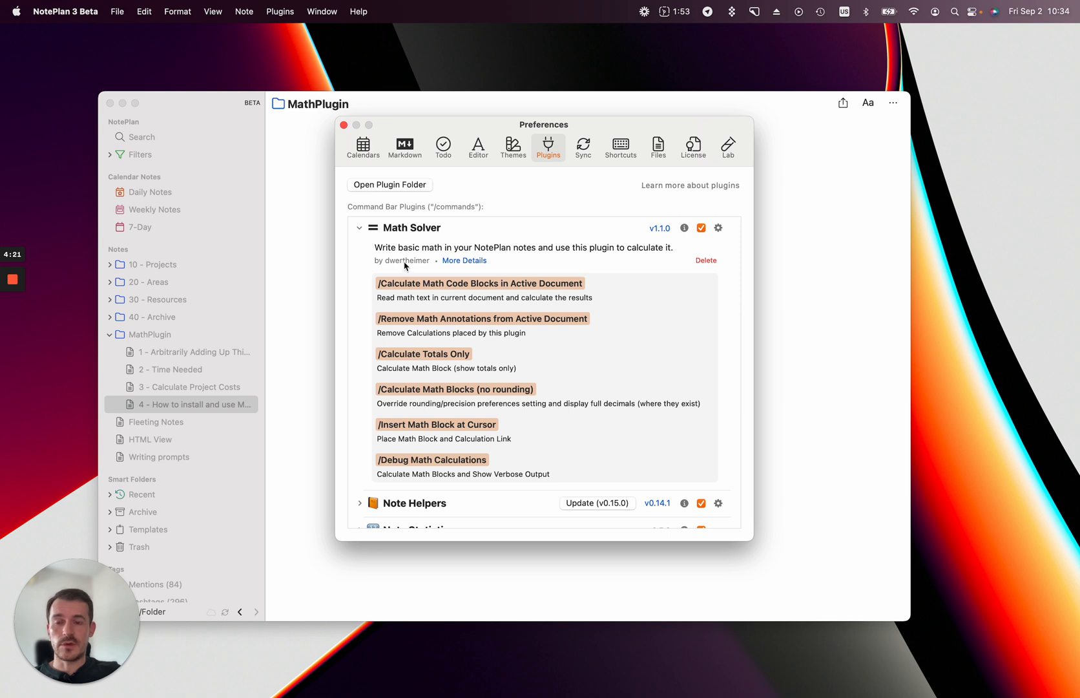
pyautogui.moveTo(558, 324)
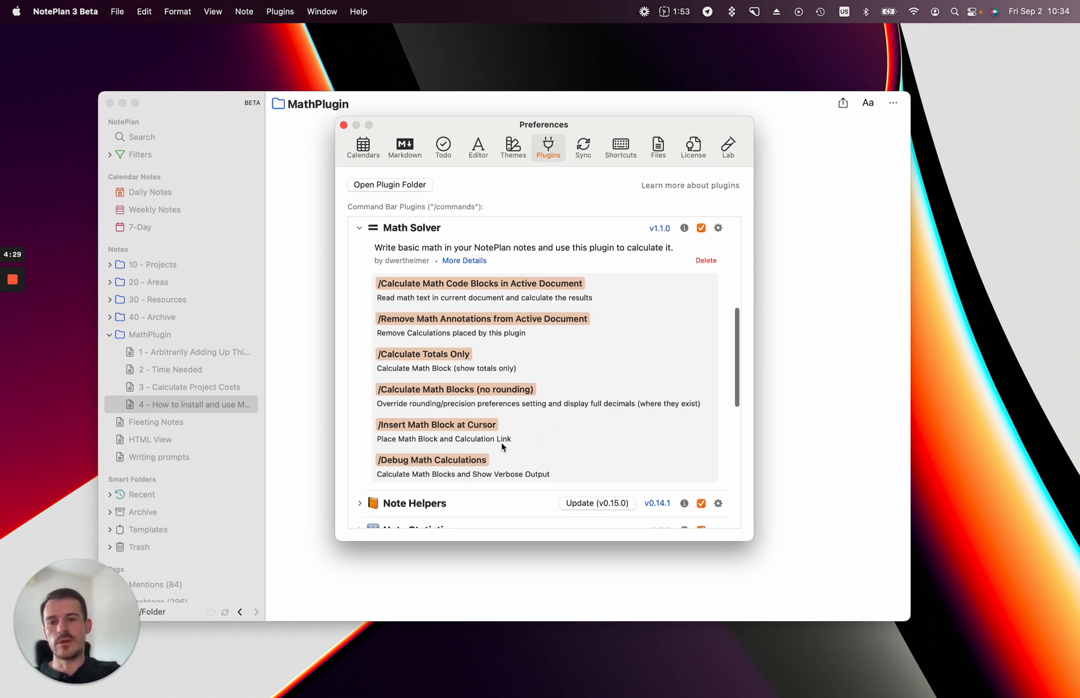
pyautogui.moveTo(396, 429)
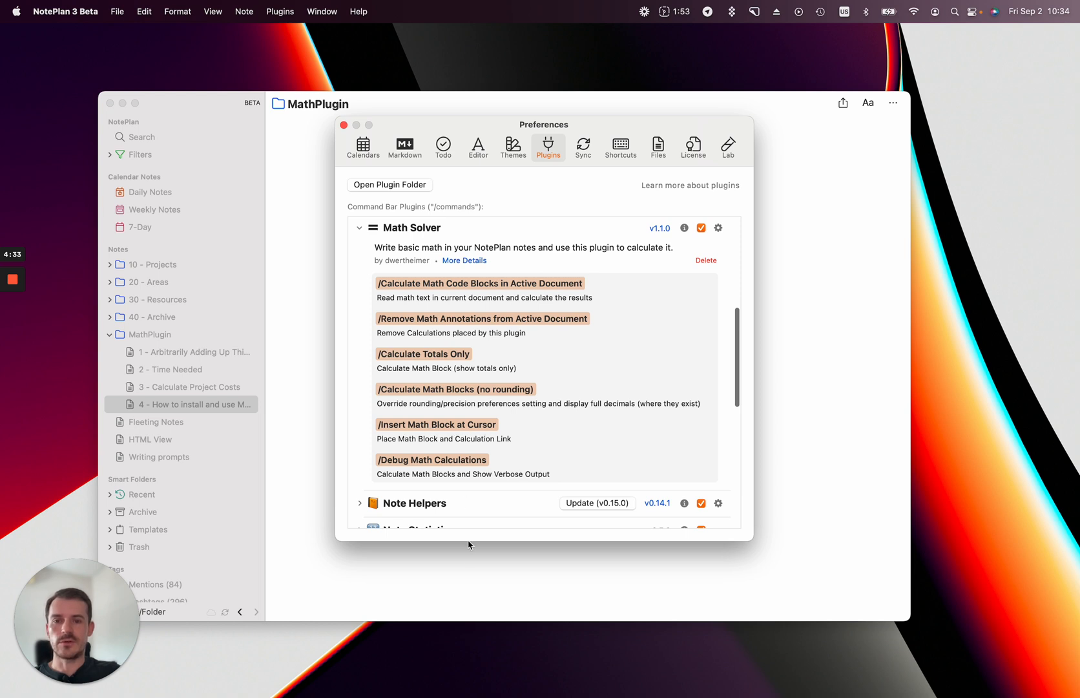
pyautogui.click(344, 124)
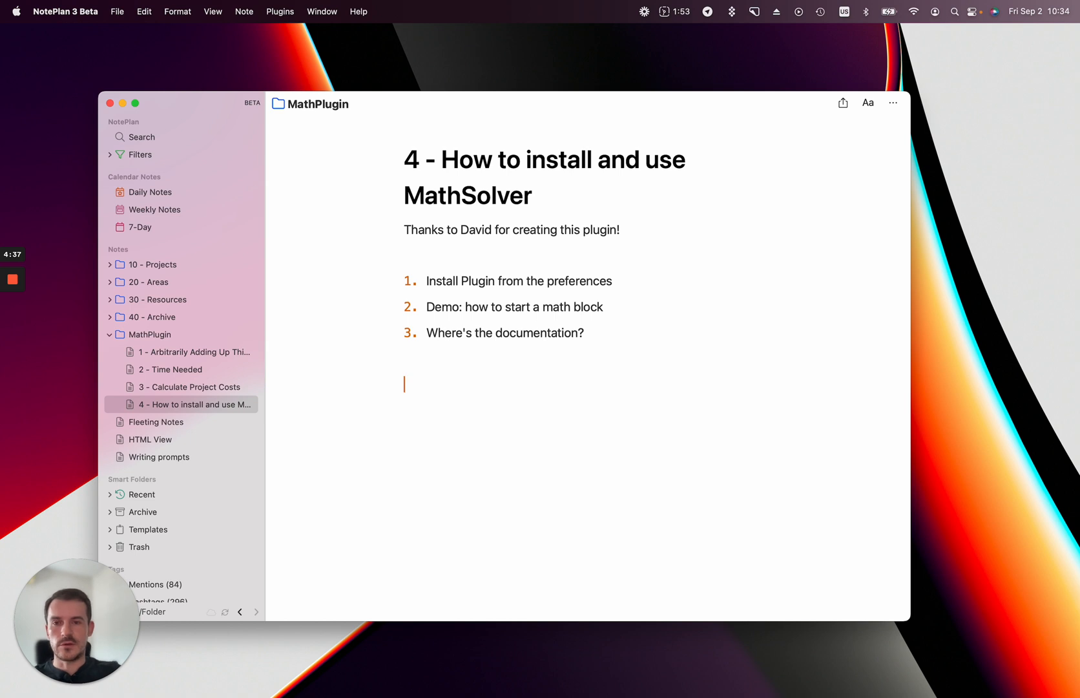
# Step: Insert a math block via /insert math with 2, 3, 4 and total, calculated to 9
pyautogui.write('/inser')
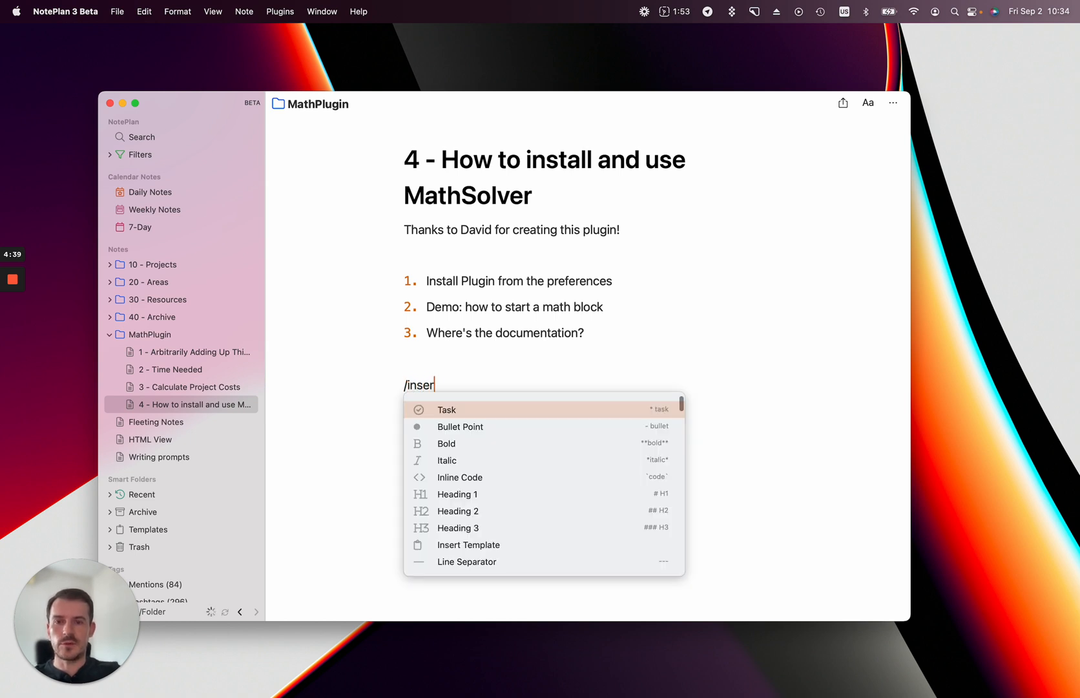
pyautogui.write('tmath')
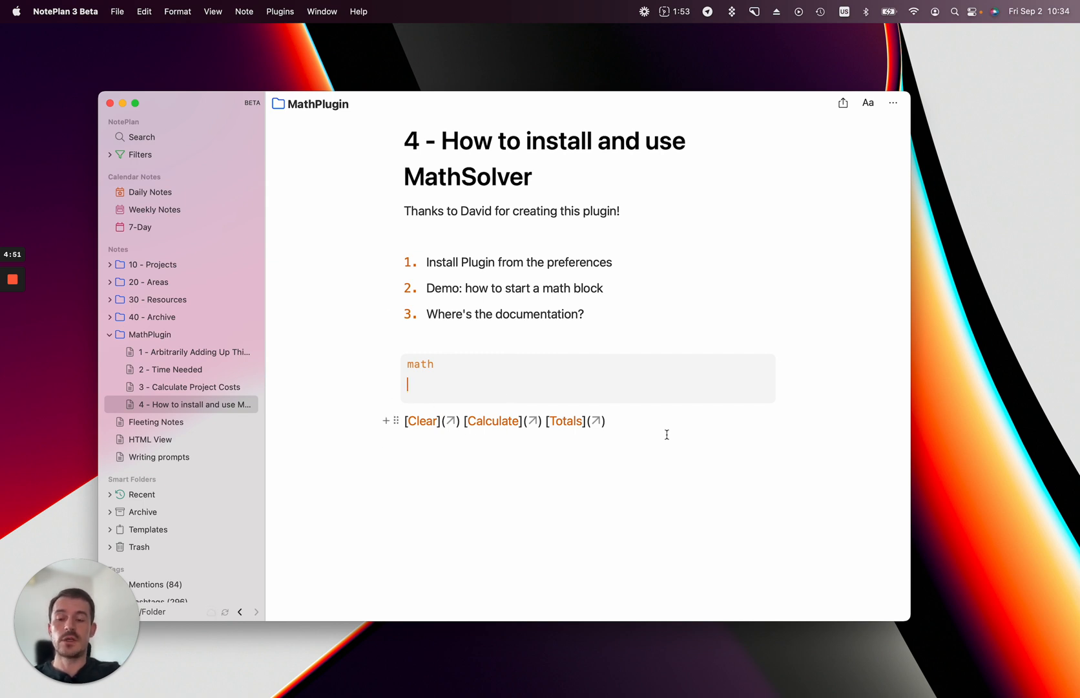
pyautogui.write('2')
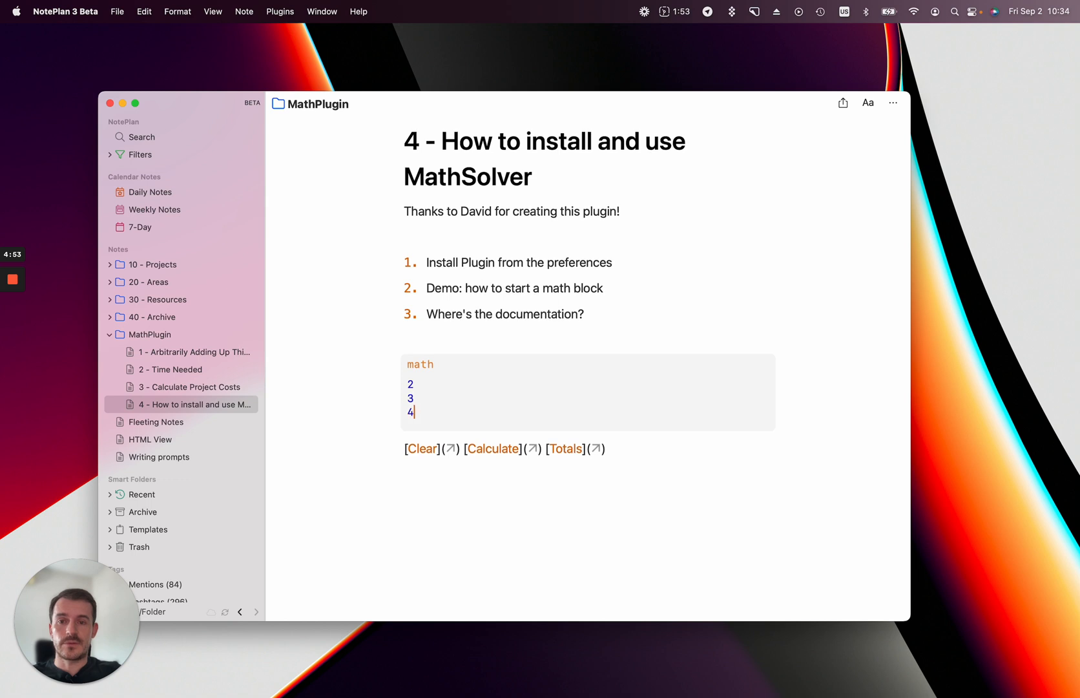
pyautogui.write('total')
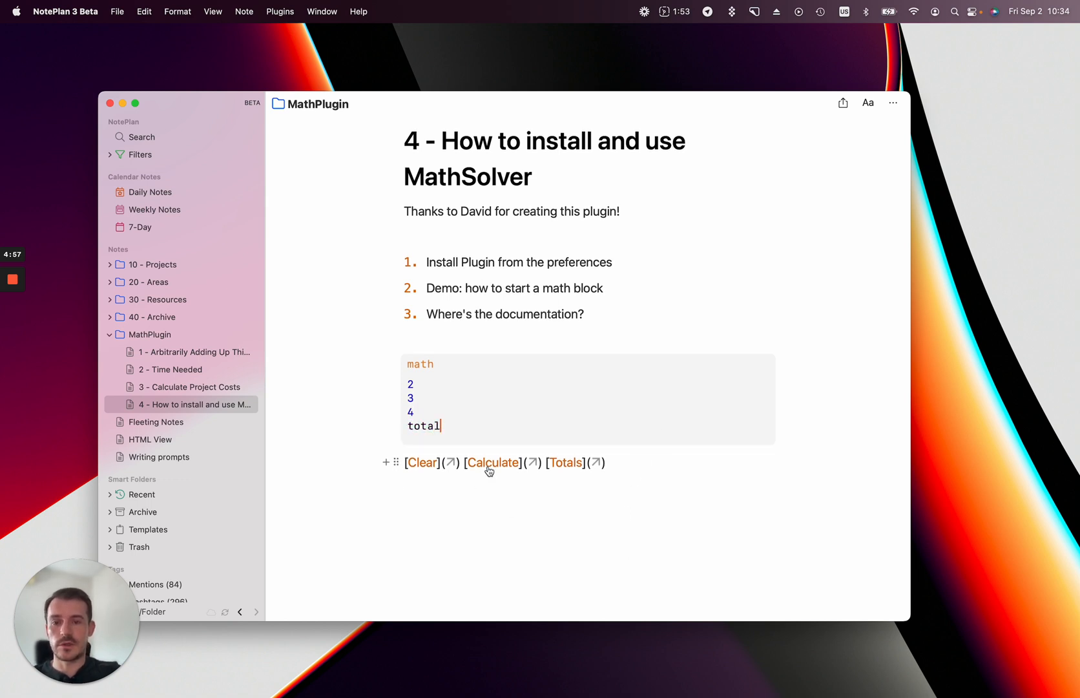
pyautogui.click(494, 462)
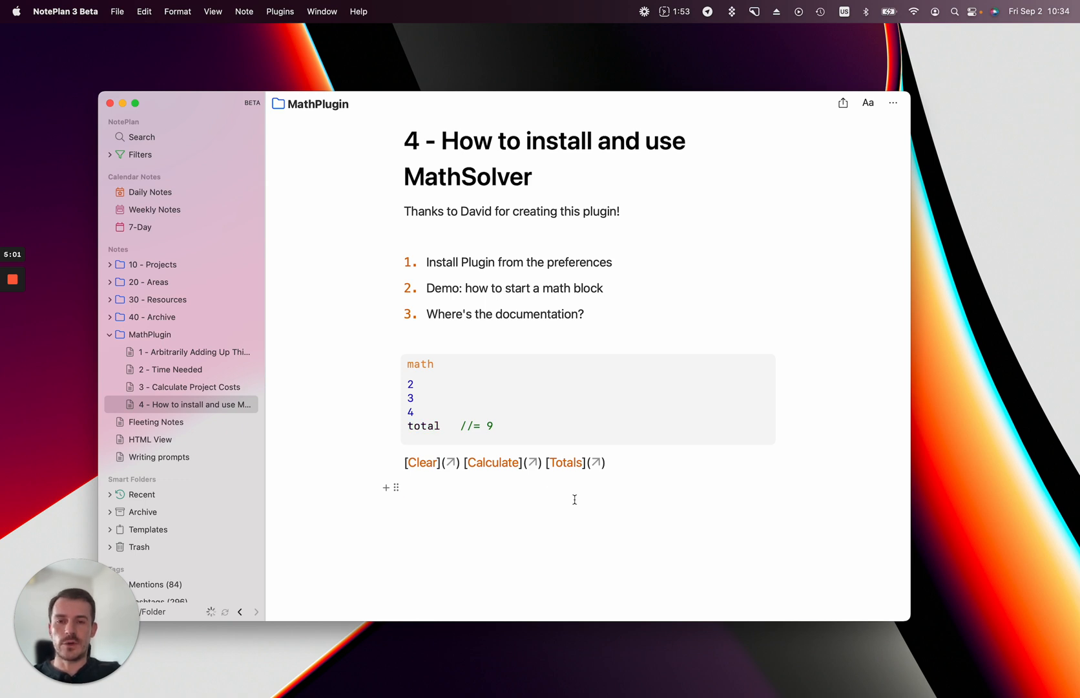
pyautogui.click(405, 487)
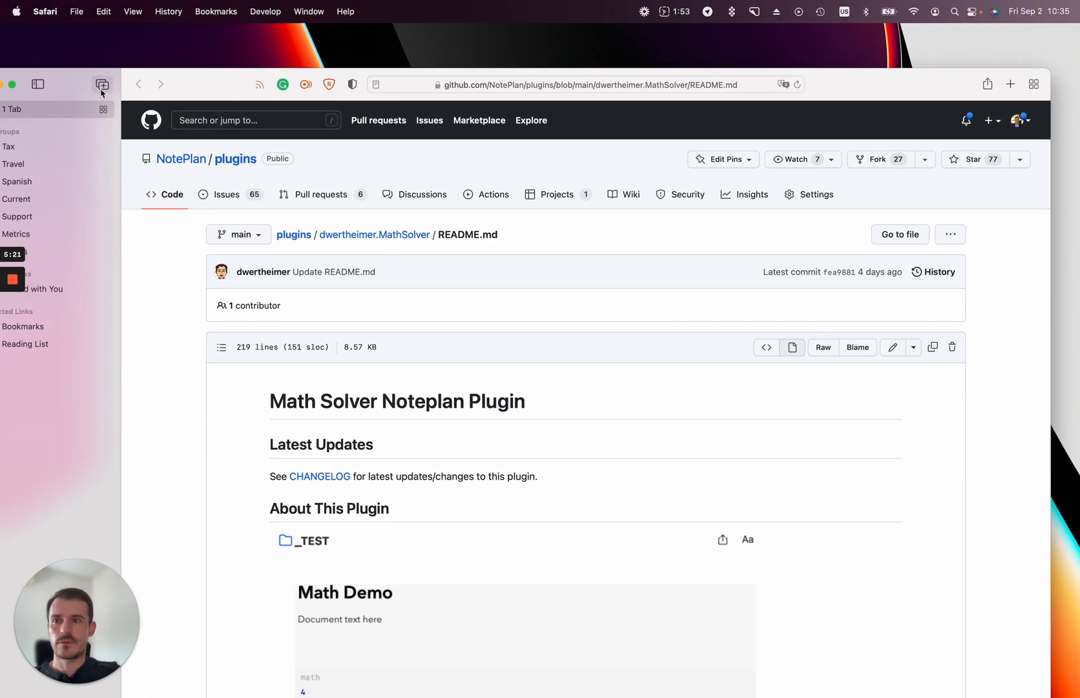
# Step: Widen the GitHub README view and scroll through usage down to the (sub)Totals section
pyautogui.click(102, 84)
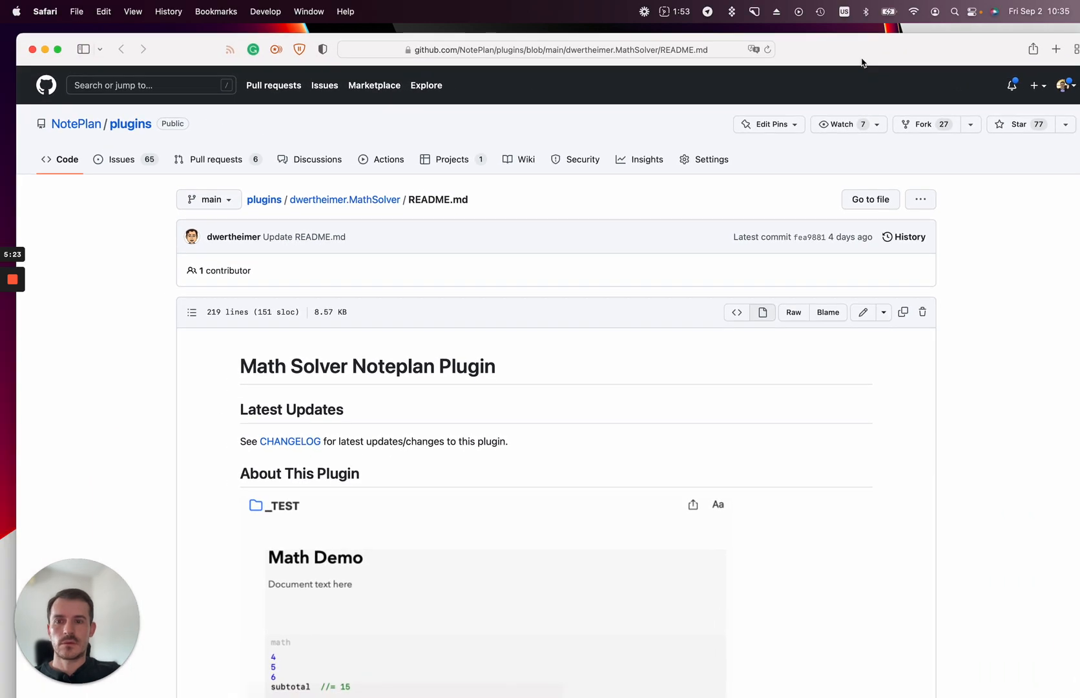
pyautogui.scroll(-3)
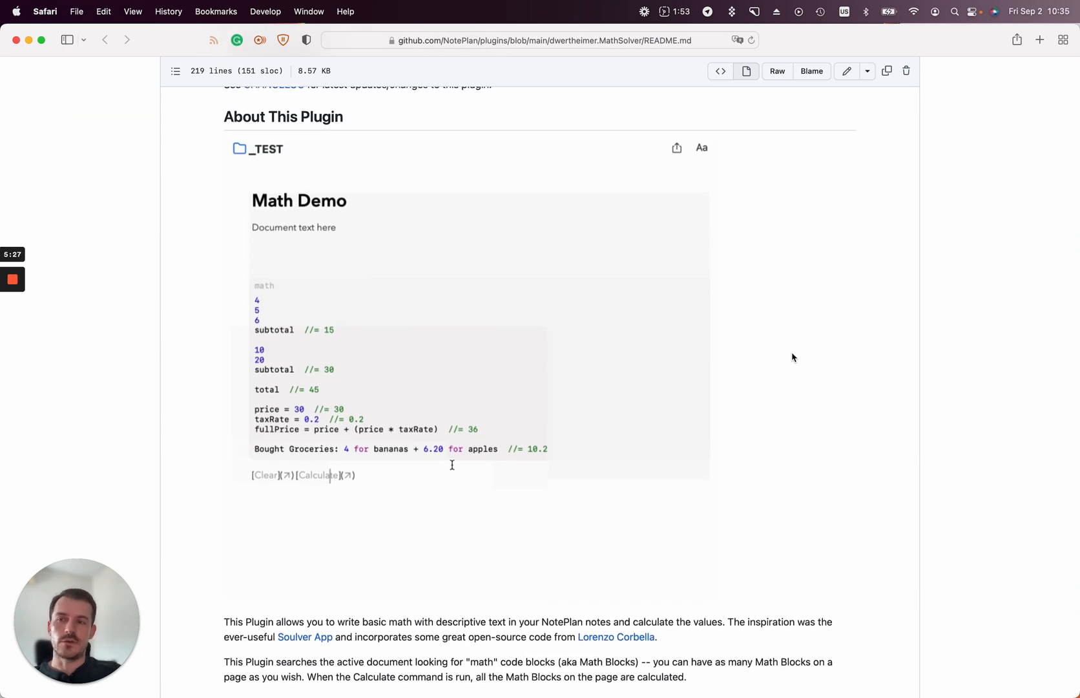
pyautogui.moveTo(786, 455)
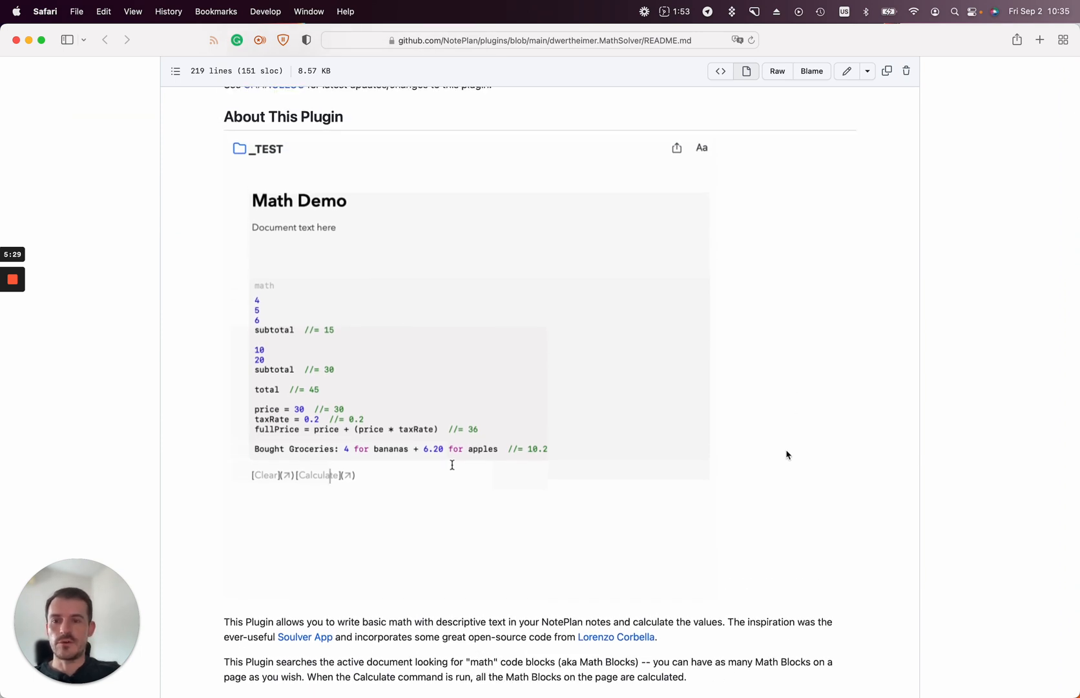
pyautogui.scroll(-3)
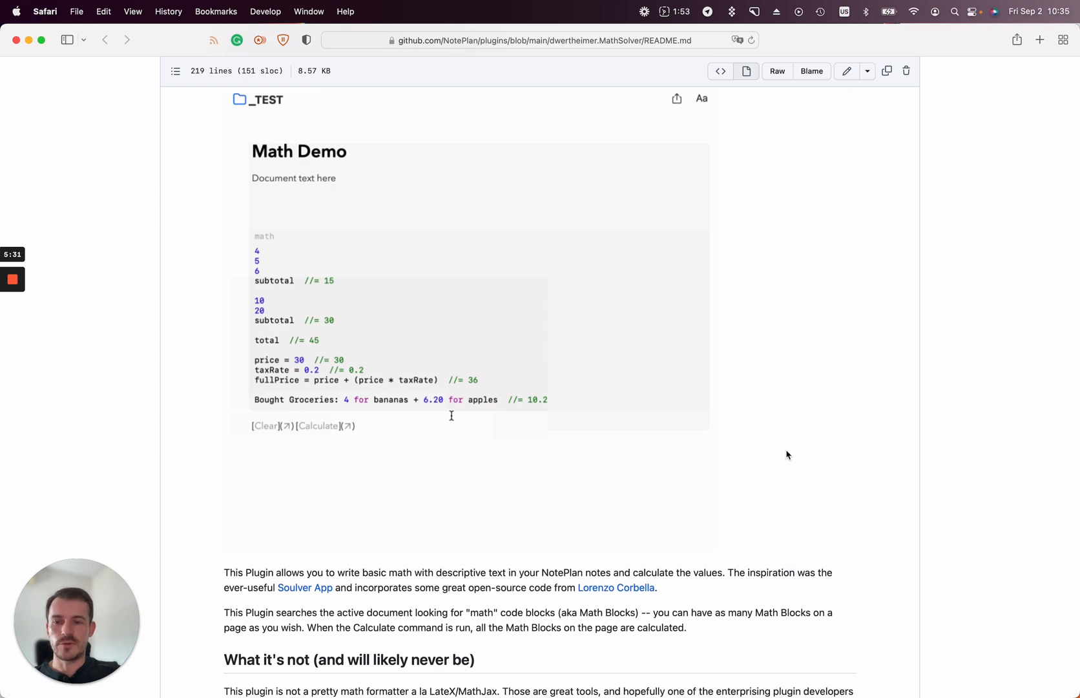
pyautogui.scroll(-3)
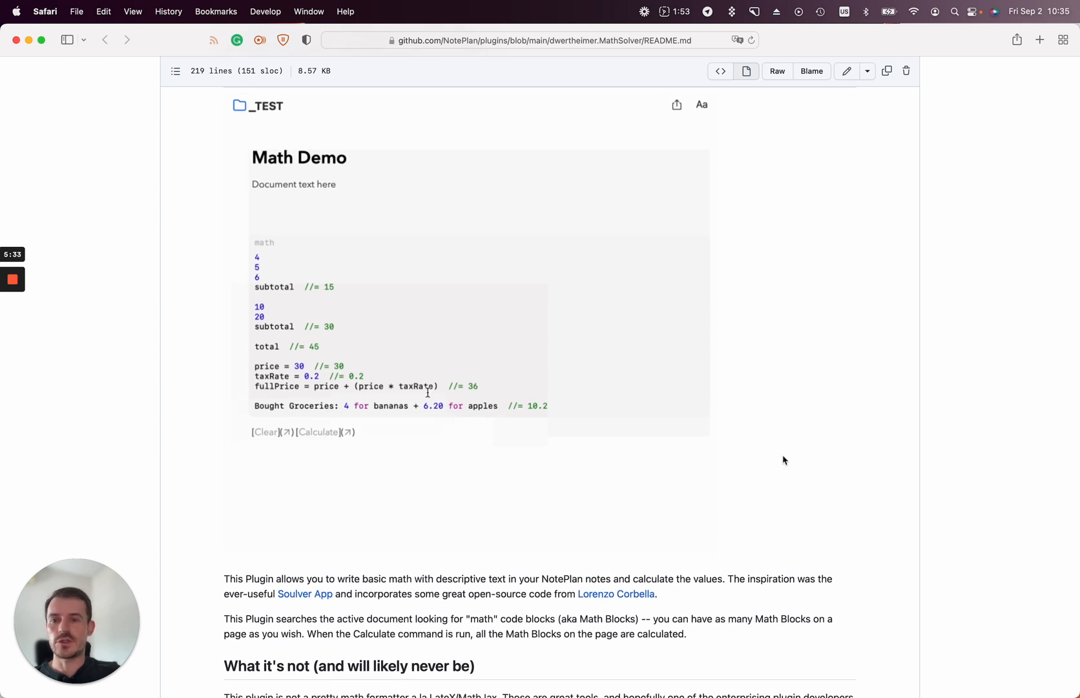
pyautogui.scroll(-3)
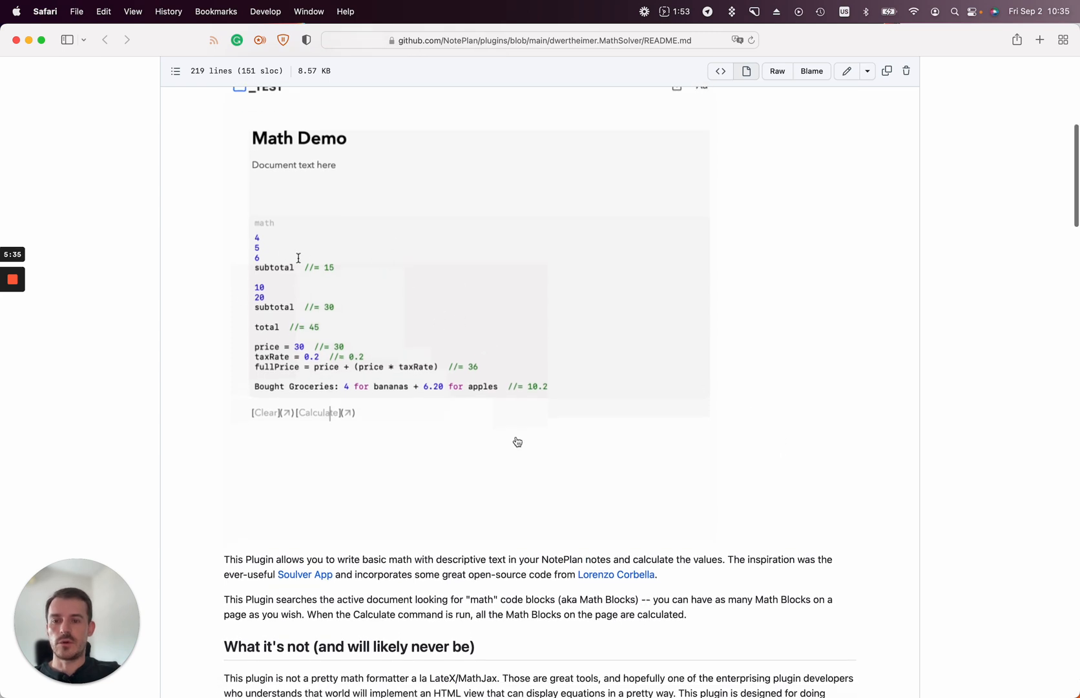
pyautogui.scroll(-3)
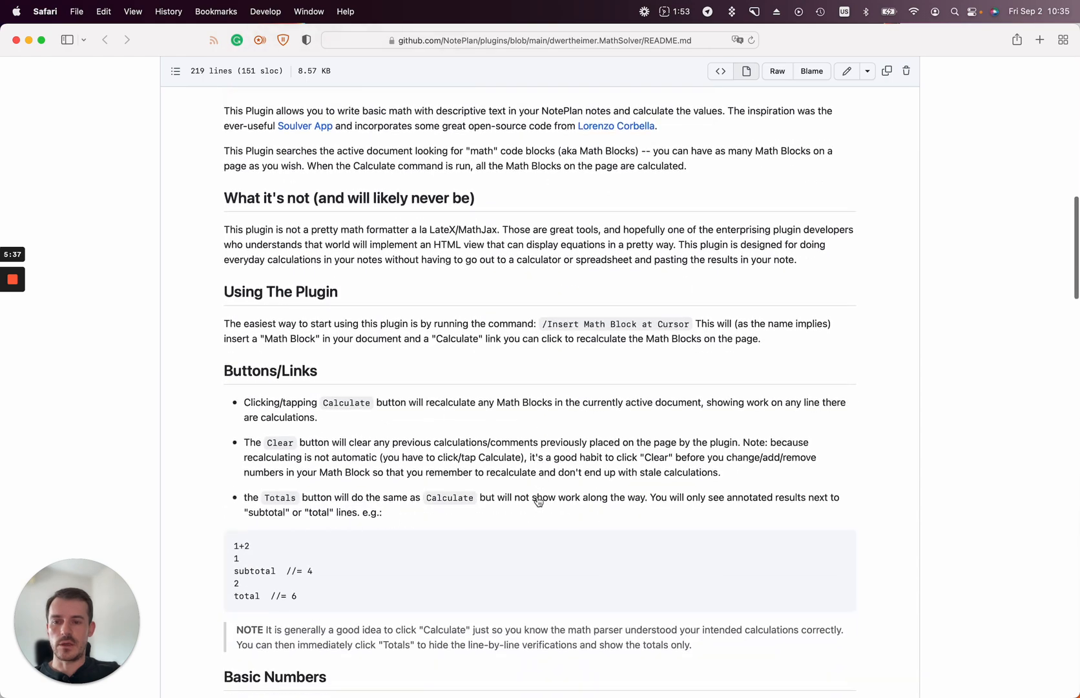
pyautogui.scroll(-3)
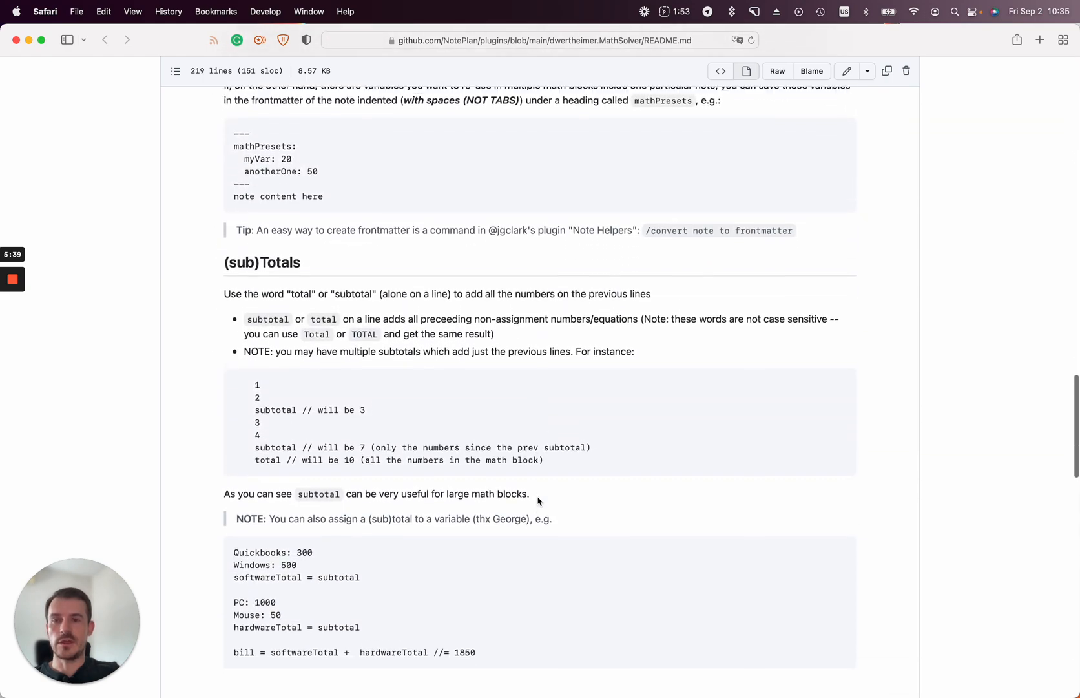
pyautogui.scroll(-3)
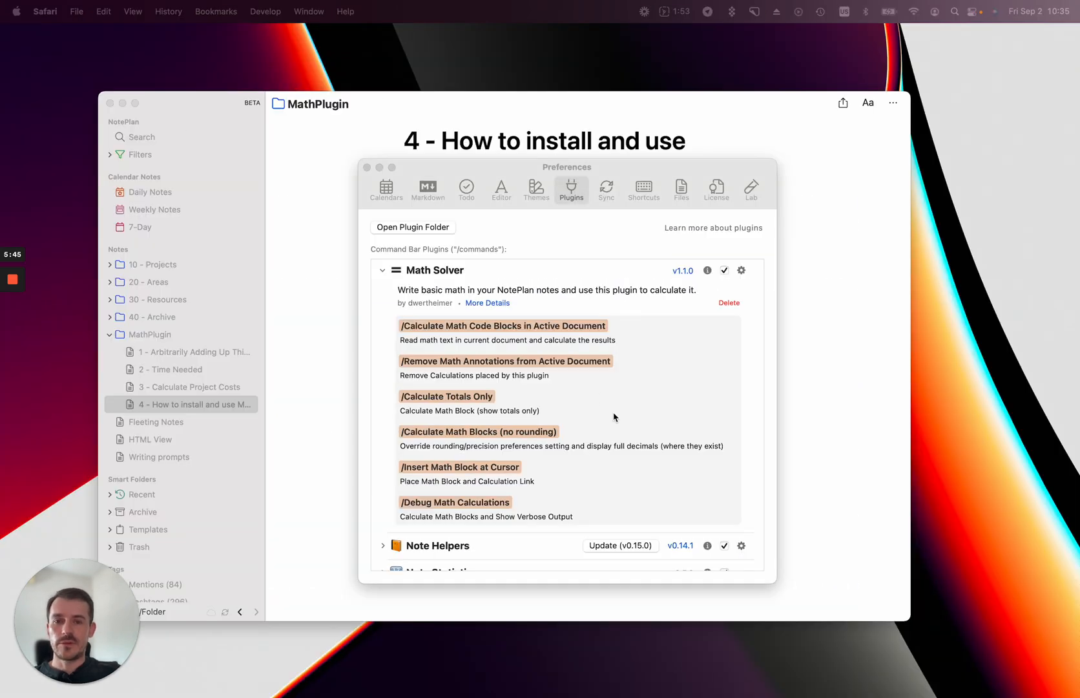
# Step: Scroll the plugins preferences past other plugins to Math Solver's expanded six-command list
pyautogui.scroll(-3)
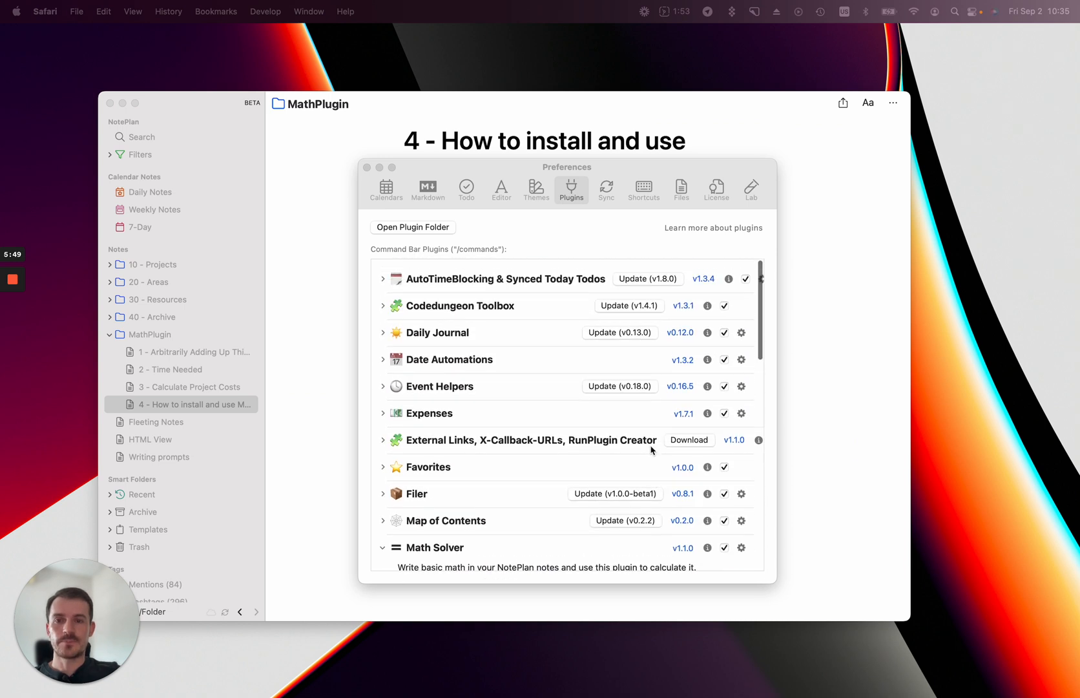
pyautogui.scroll(-3)
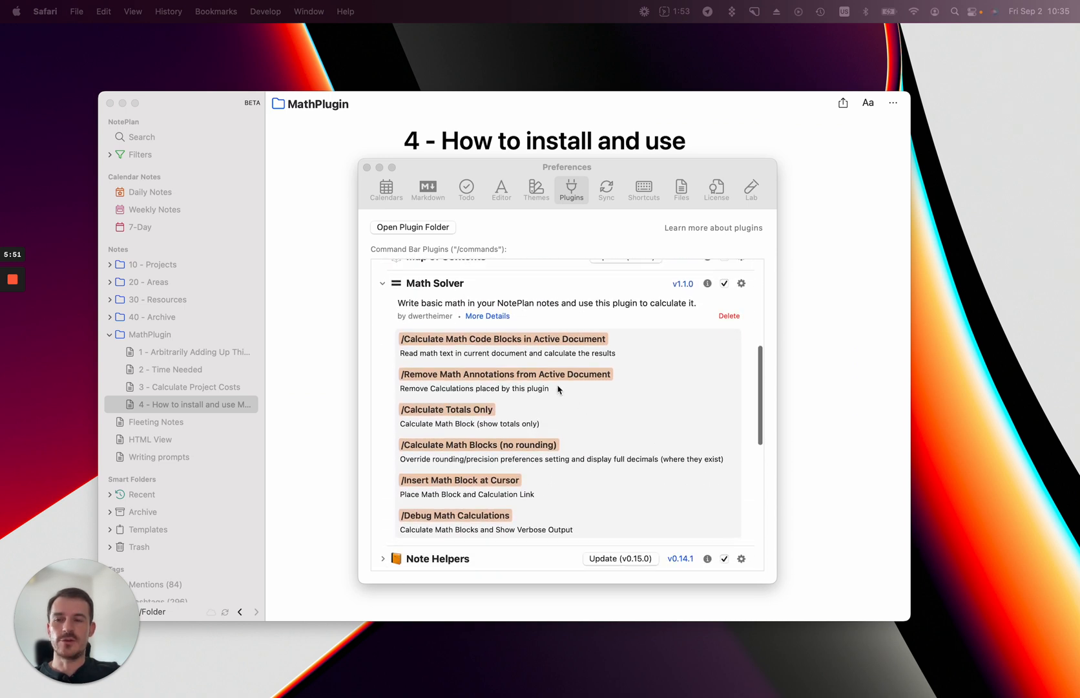